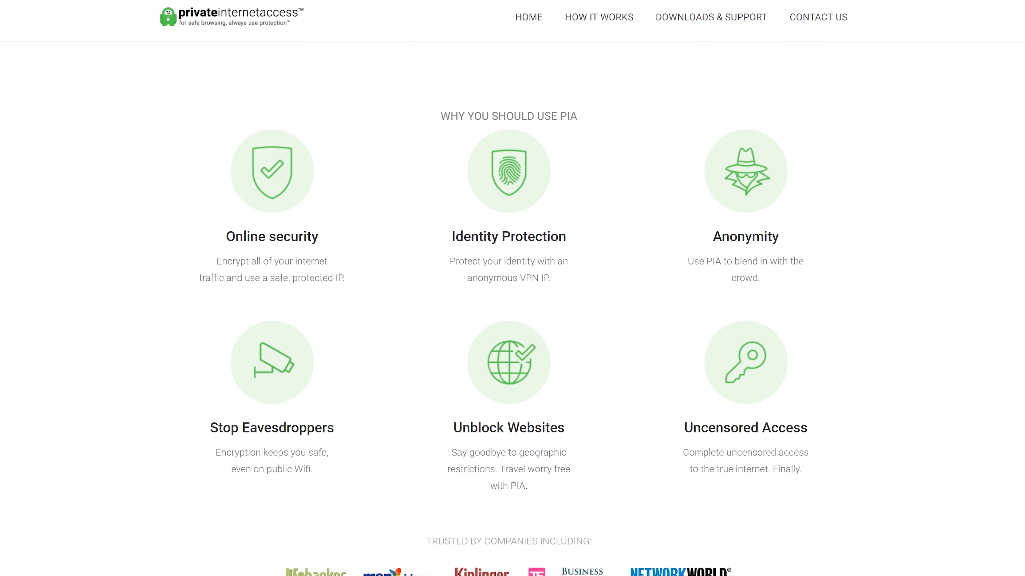
Choose a fixed DDR4 speed (2666MHz) in the Ai Tweaker Memory Frequency list instead of Auto
scroll(down, 3)
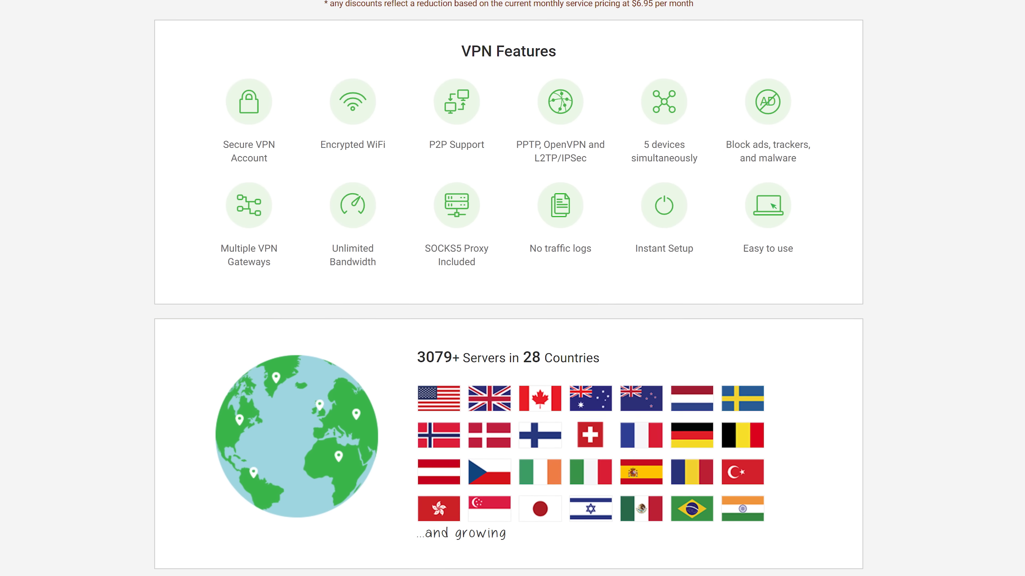
scroll(down, 3)
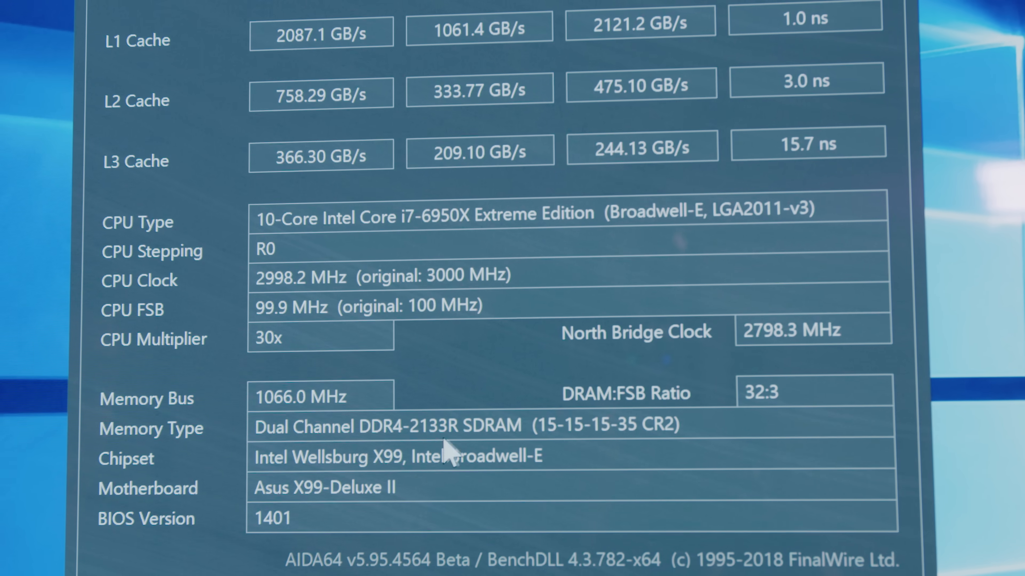
scroll(down, 3)
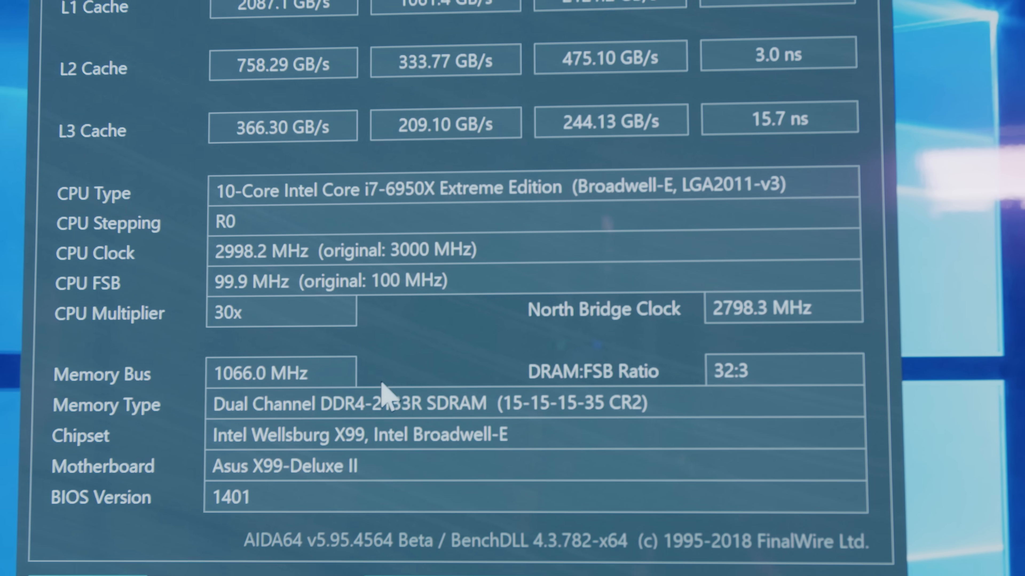
scroll(down, 3)
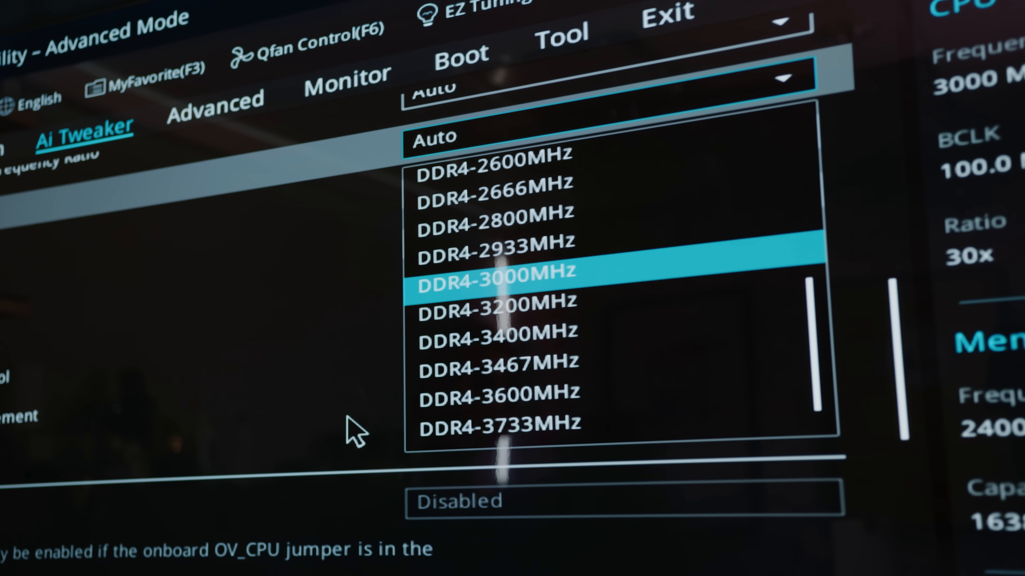
click(495, 271)
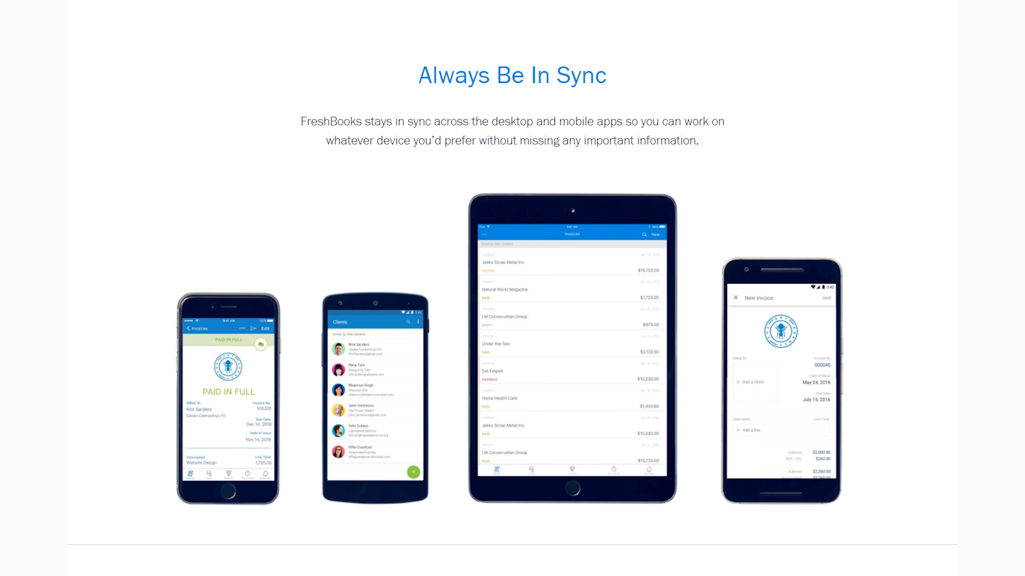
scroll(down, 3)
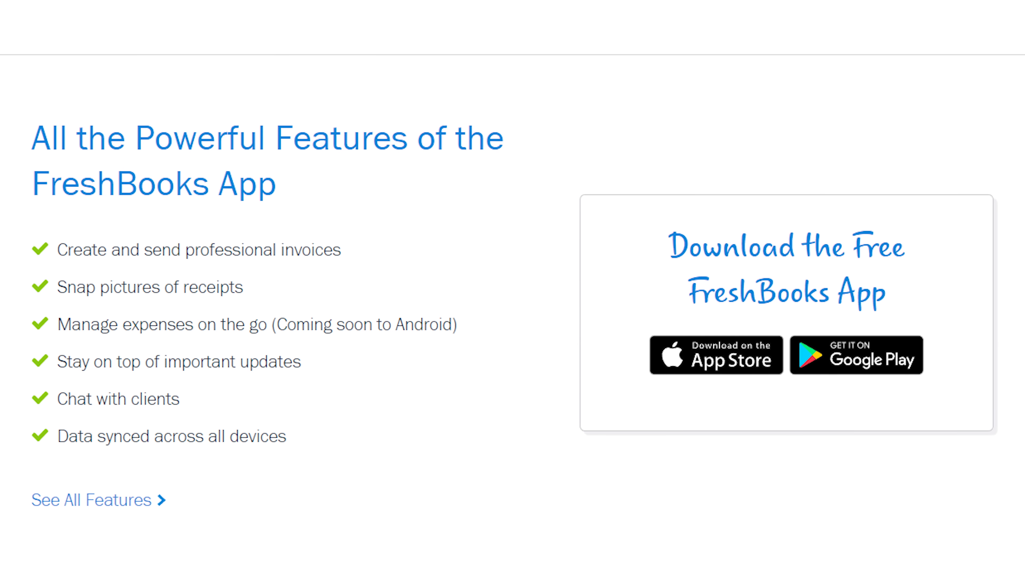